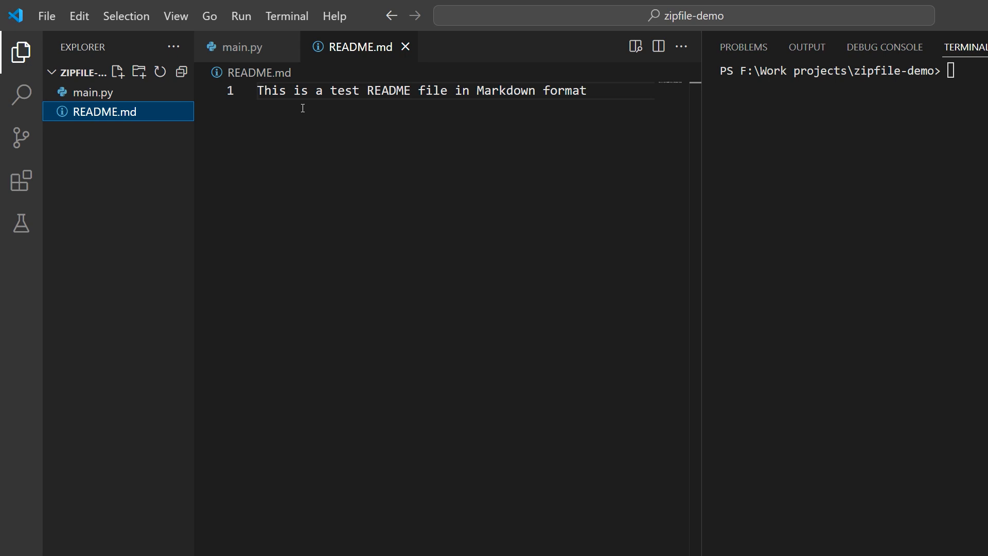
mouse_move(241, 47)
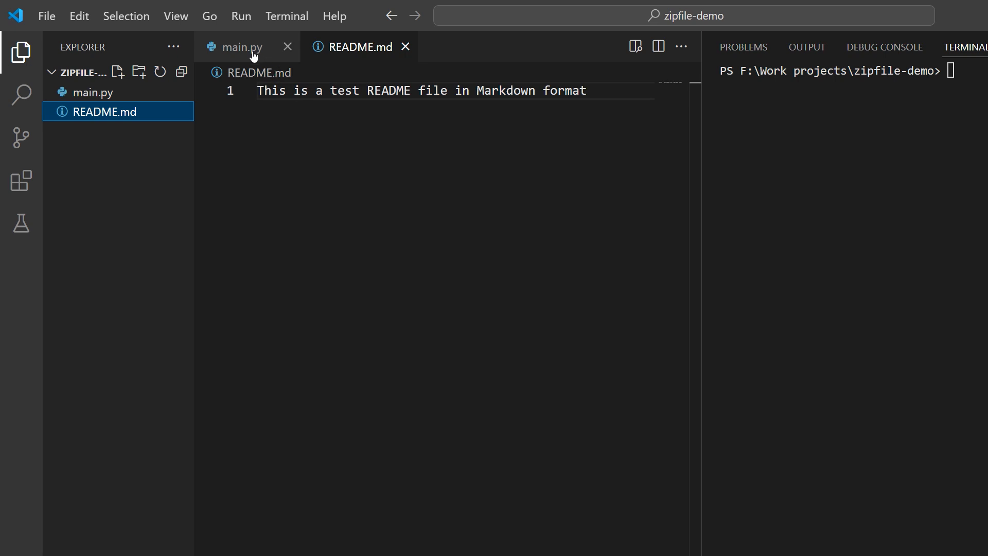
- Switch to main.py and inspect the ZipFile call that creates test.zip
click(240, 46)
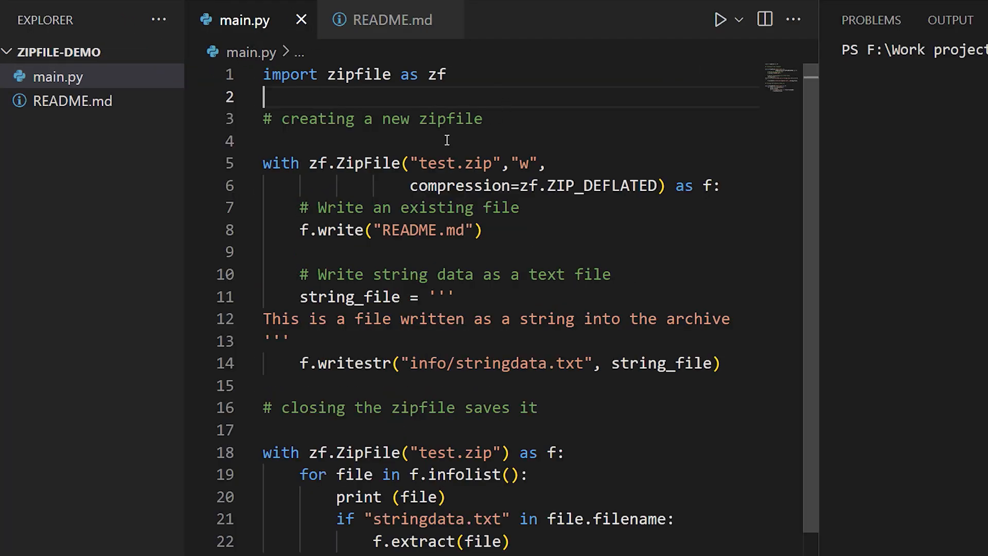
mouse_move(362, 163)
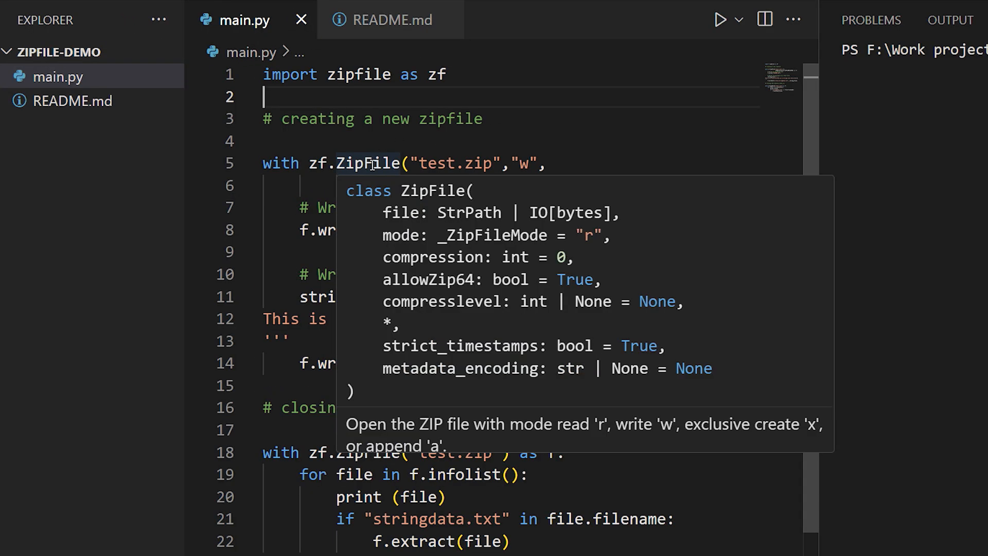
click(723, 186)
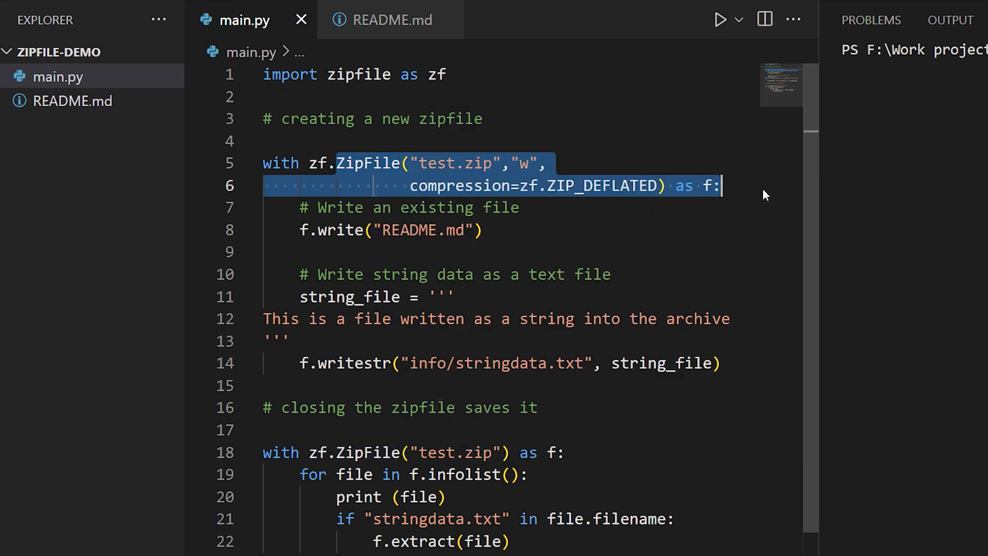
mouse_move(574, 173)
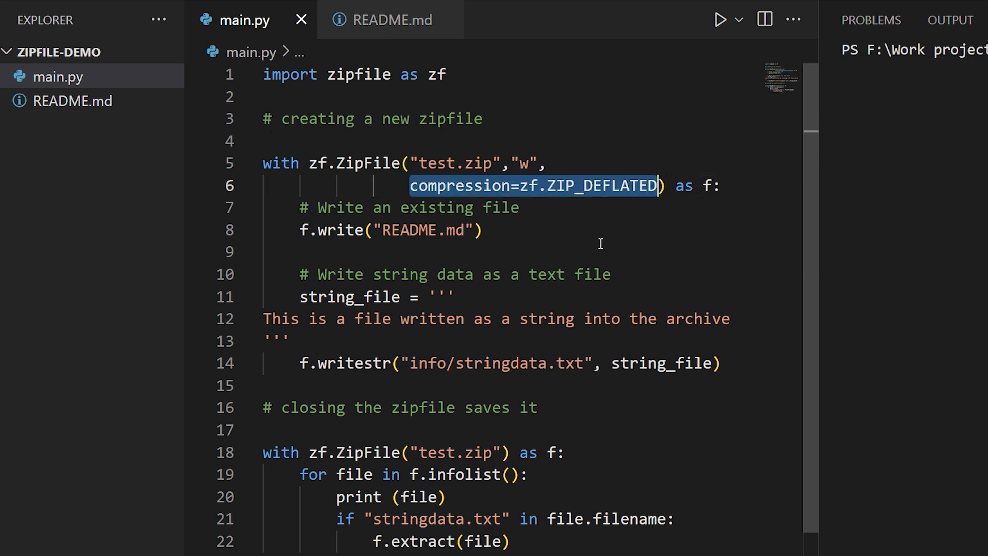
mouse_move(594, 235)
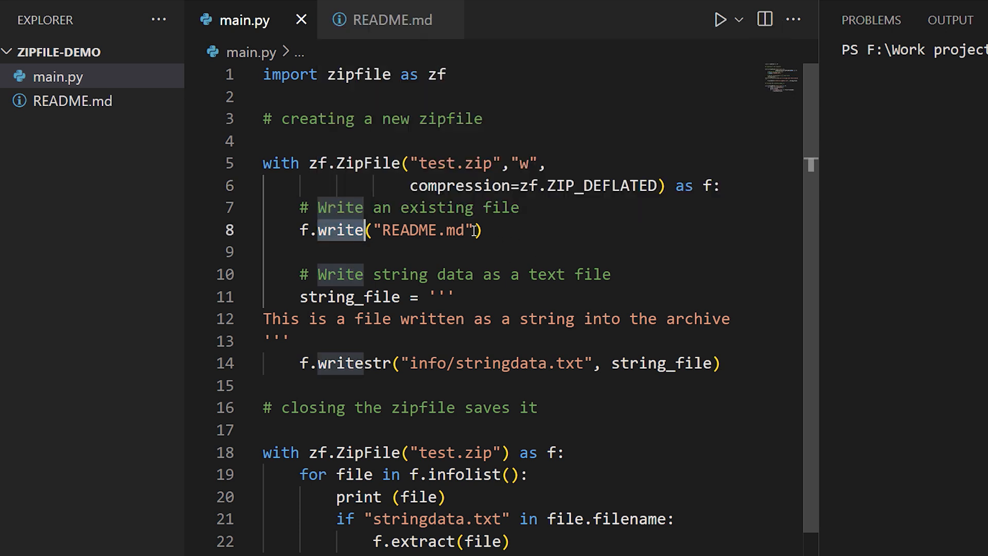
double_click(426, 230)
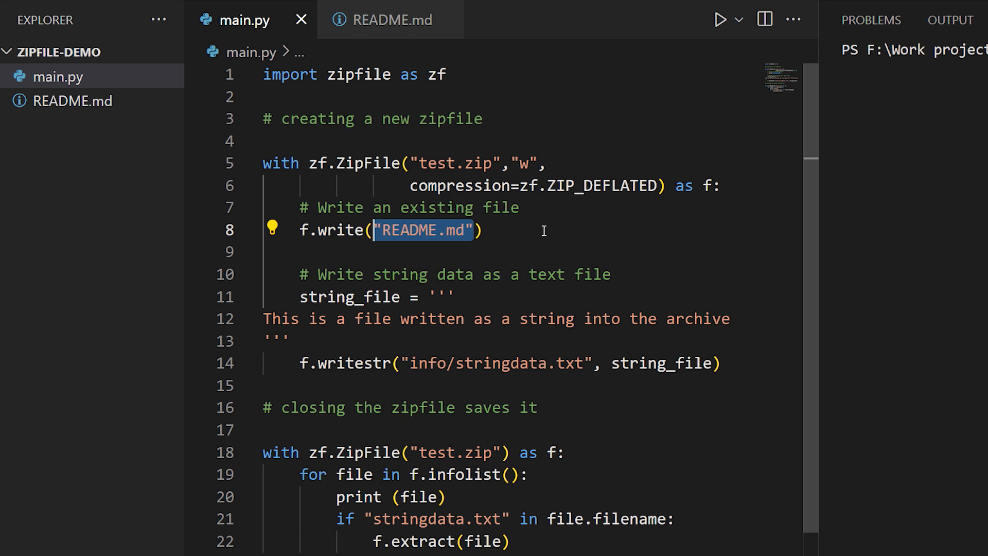
mouse_move(380, 330)
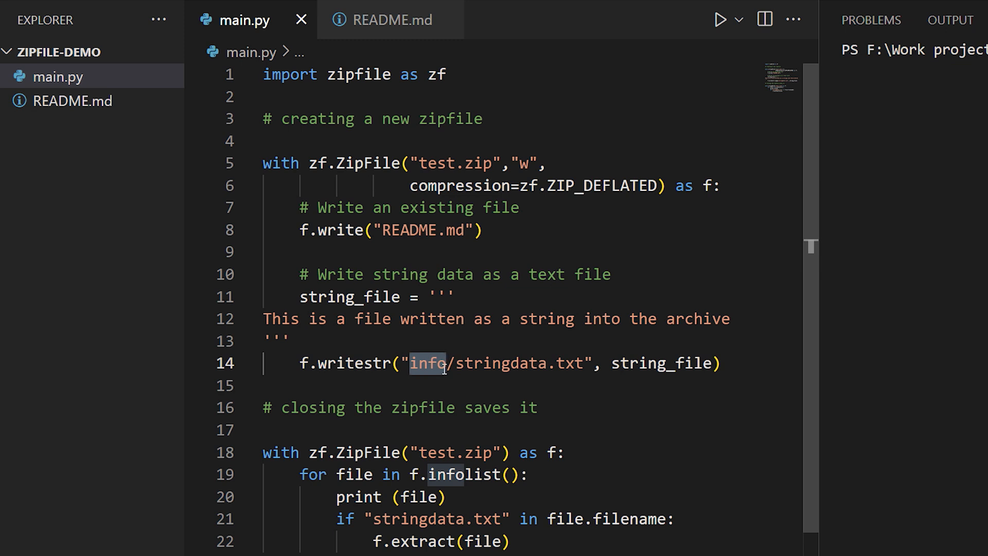
drag(414, 364, 583, 363)
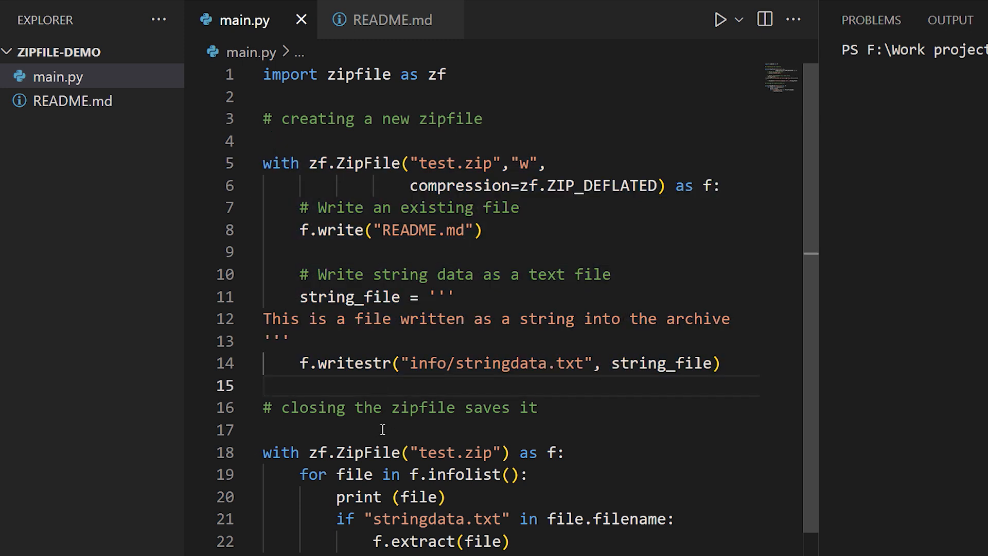
click(383, 429)
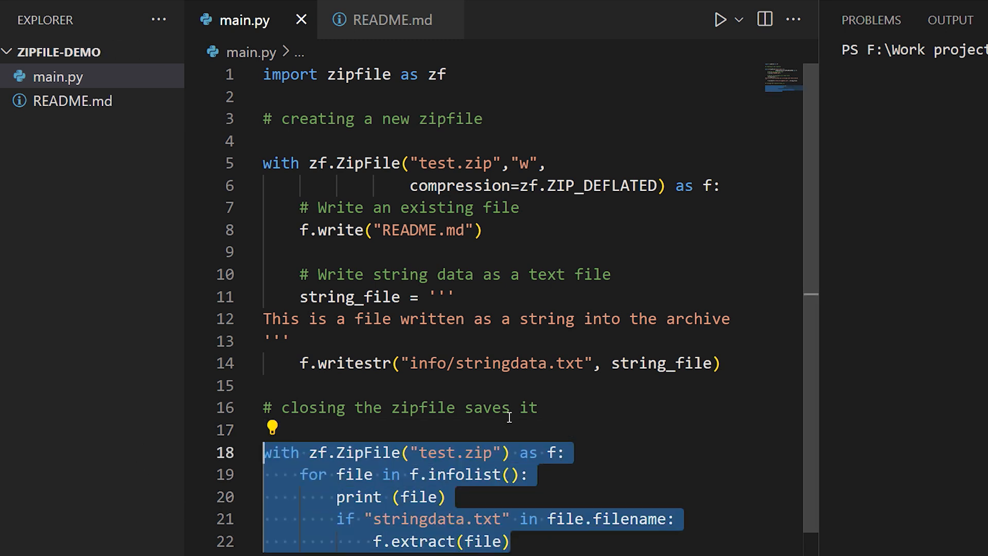
- Review the extract call and info/stringdata.txt path, then run python main.py to build test.zip
click(579, 453)
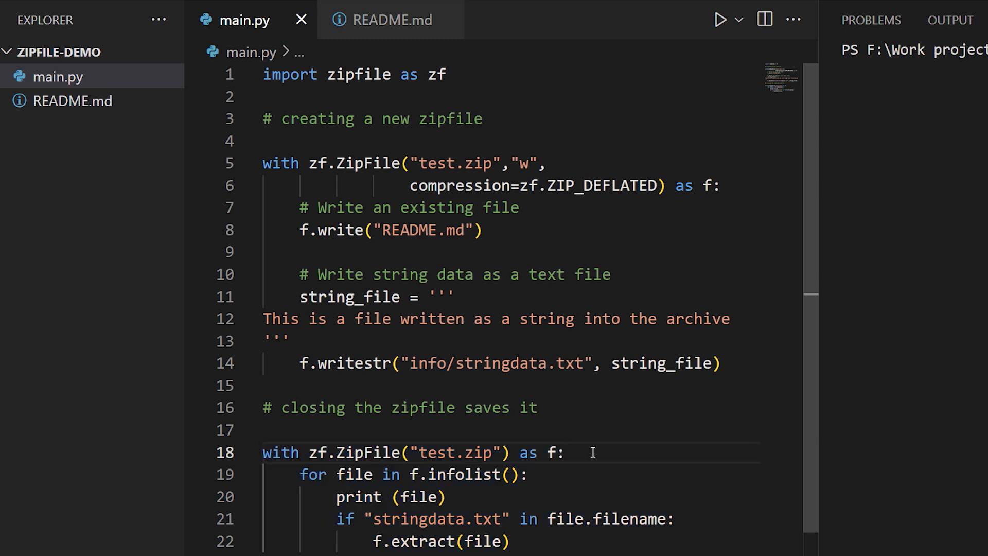
mouse_move(558, 474)
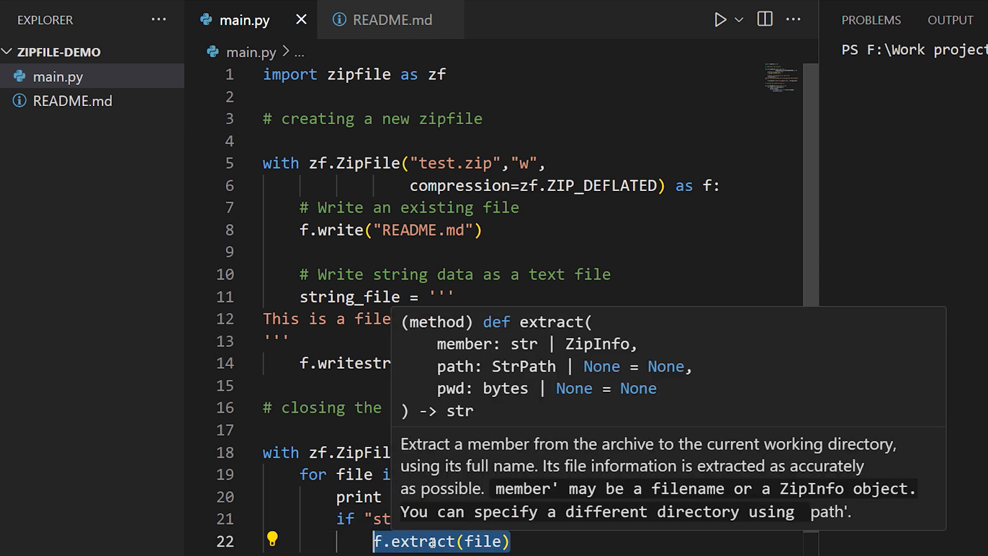
click(524, 541)
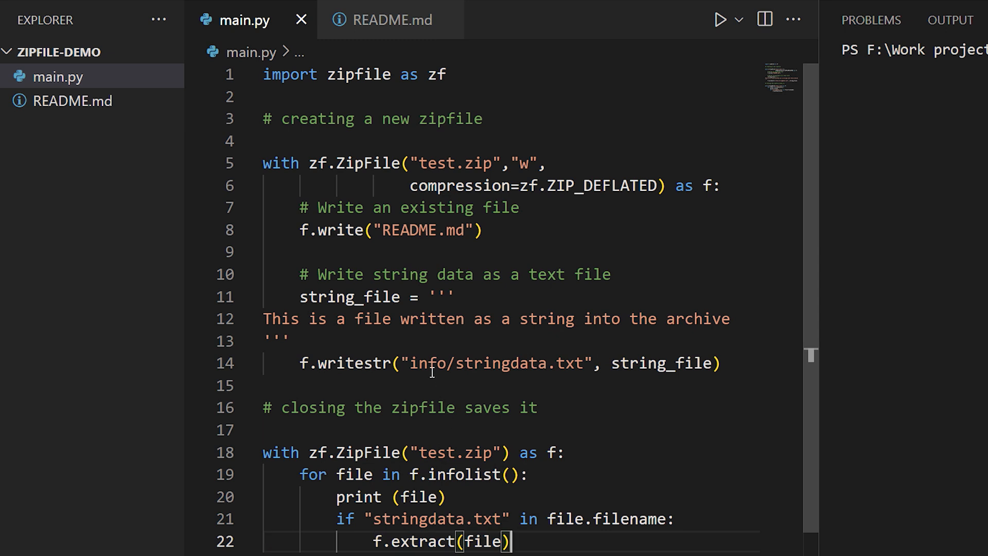
double_click(496, 363)
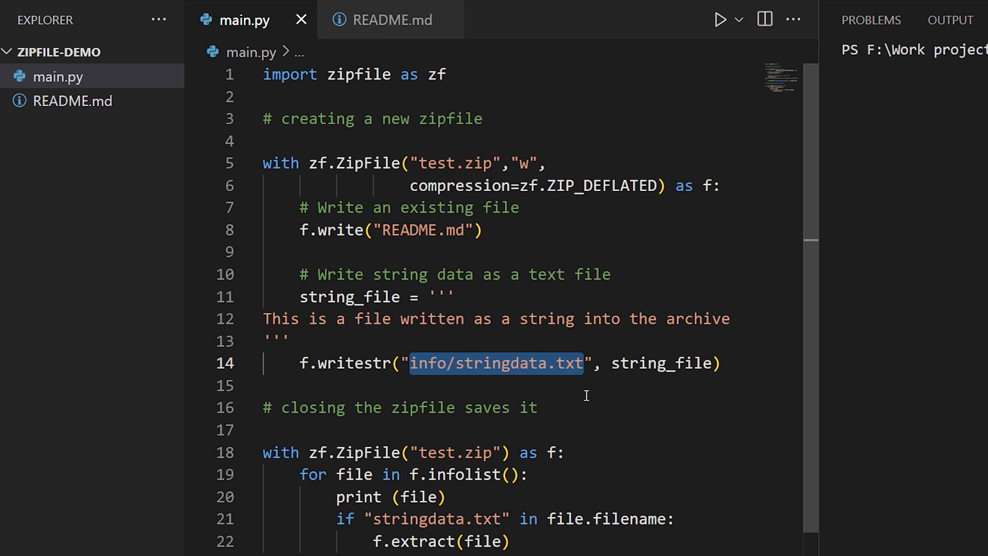
mouse_move(581, 388)
text(p)
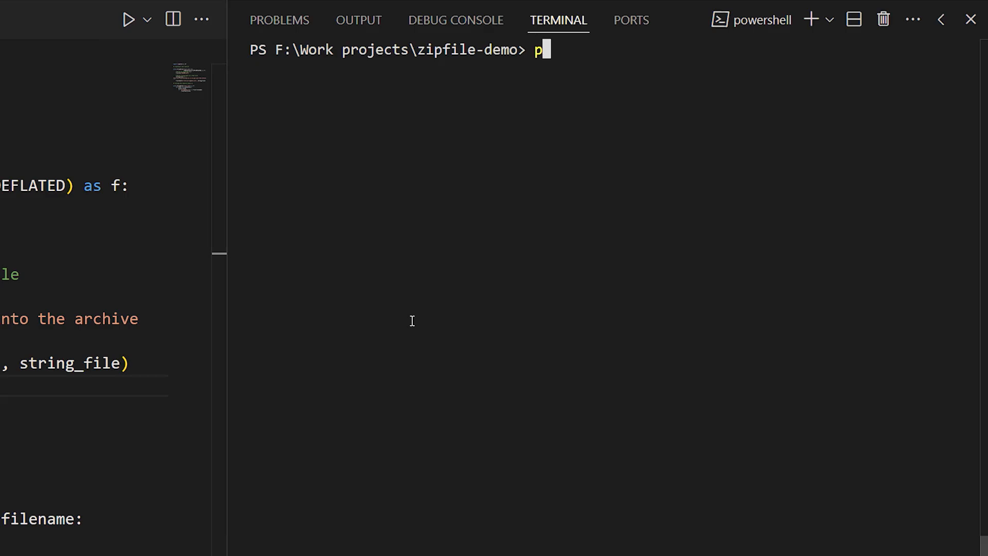
key(Enter)
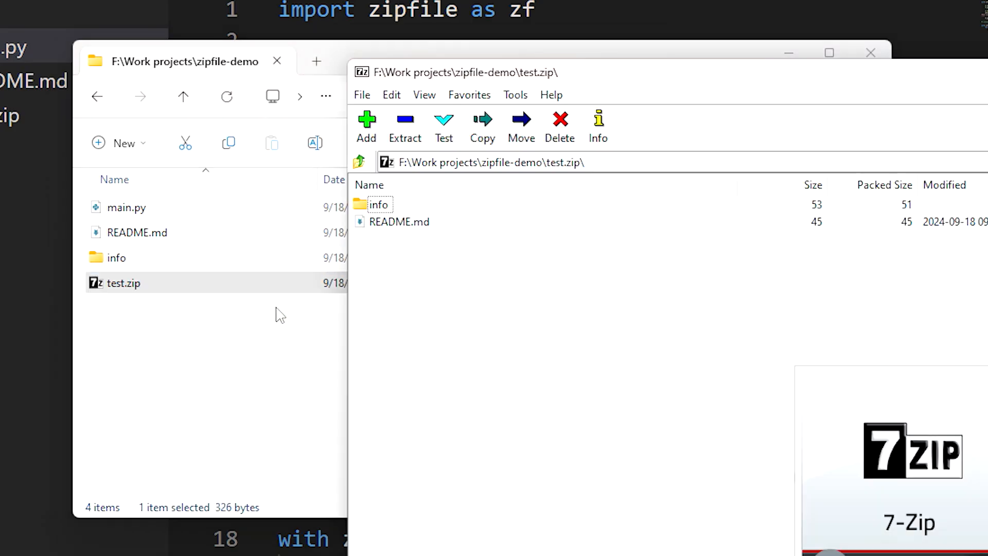
- Check README.md and the info folder in test.zip, revealing stringdata.txt inside info
click(400, 221)
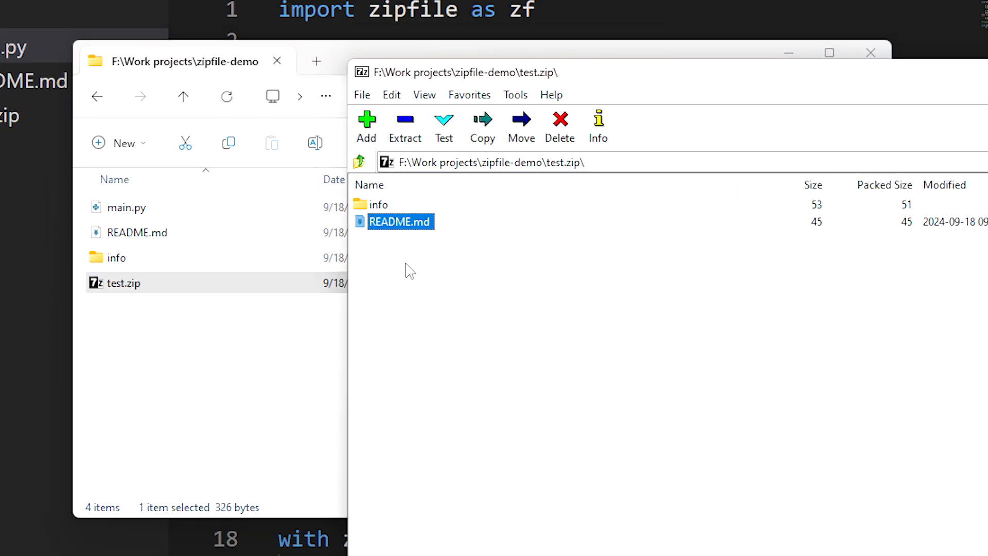
click(379, 204)
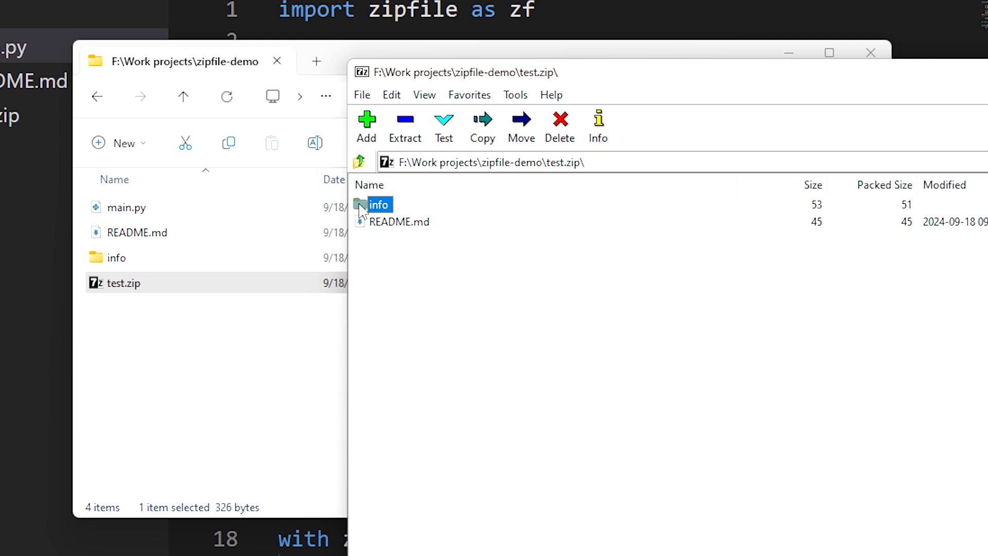
double_click(378, 203)
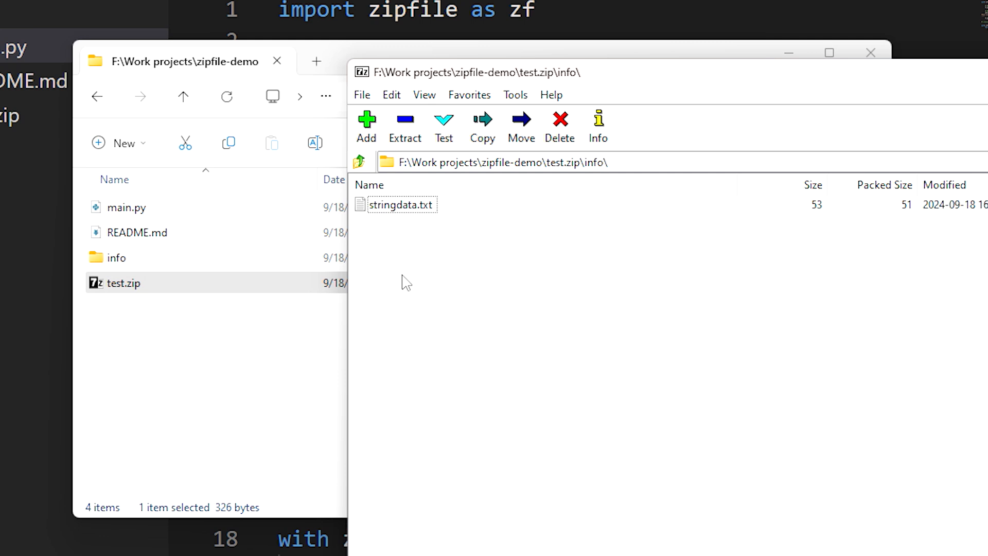
click(400, 204)
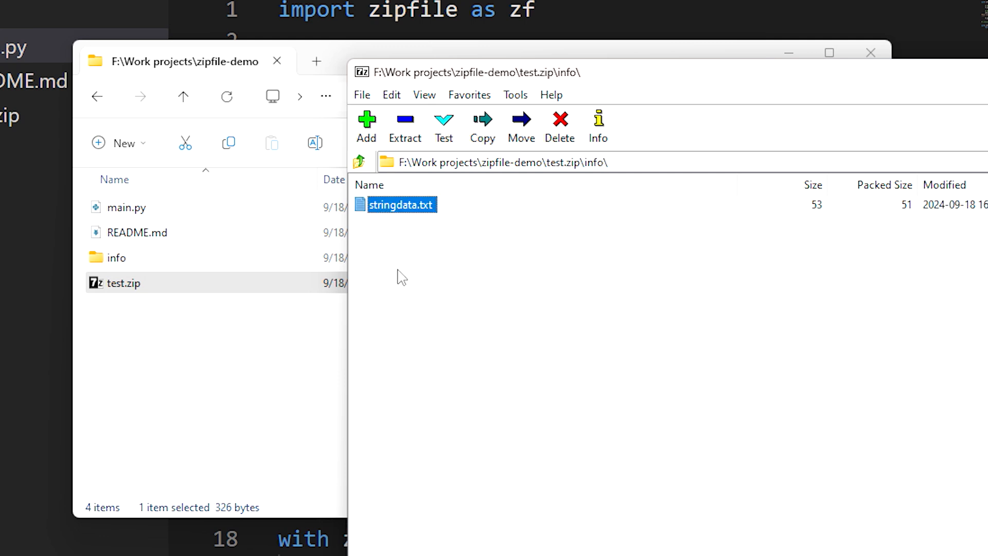
mouse_move(377, 103)
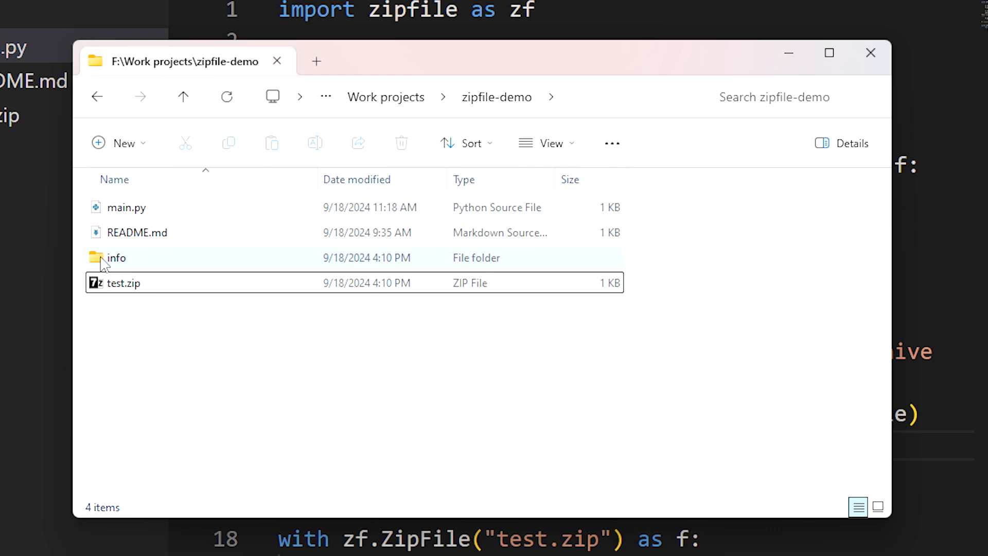
double_click(117, 257)
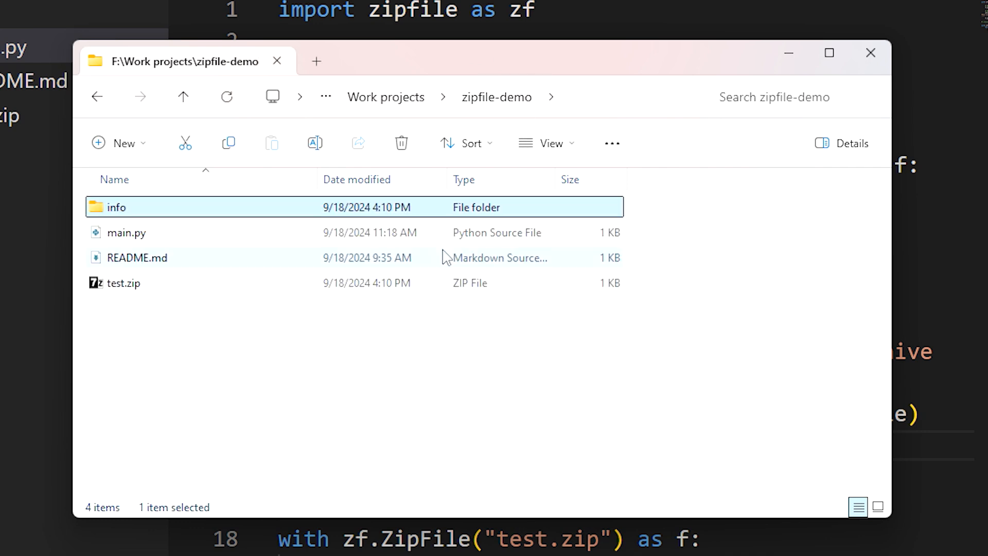
mouse_move(164, 338)
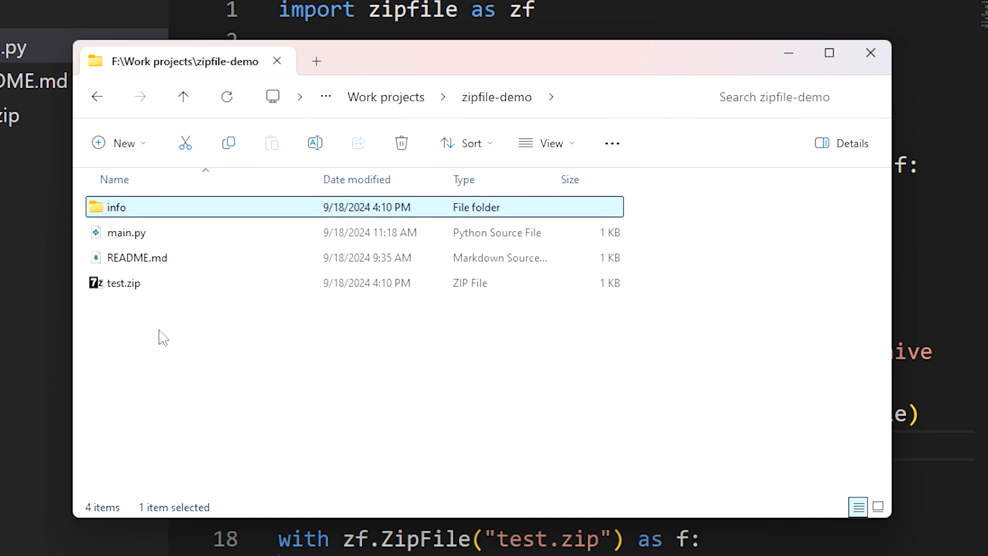
mouse_move(114, 330)
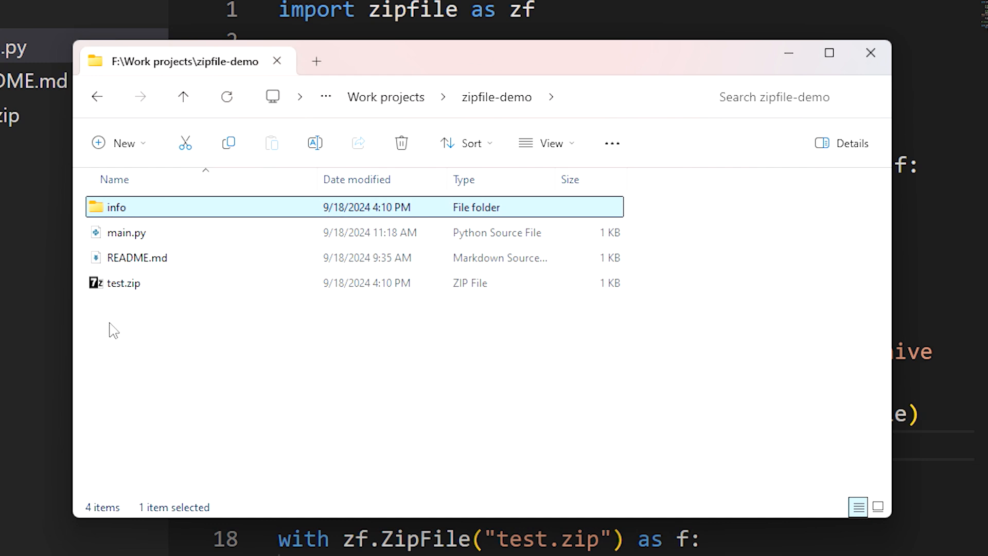
mouse_move(126, 322)
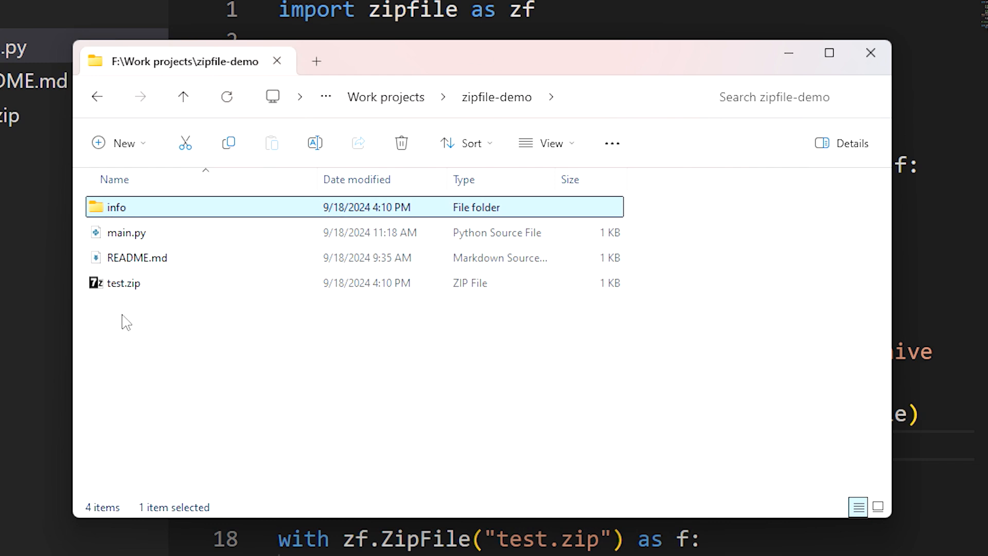